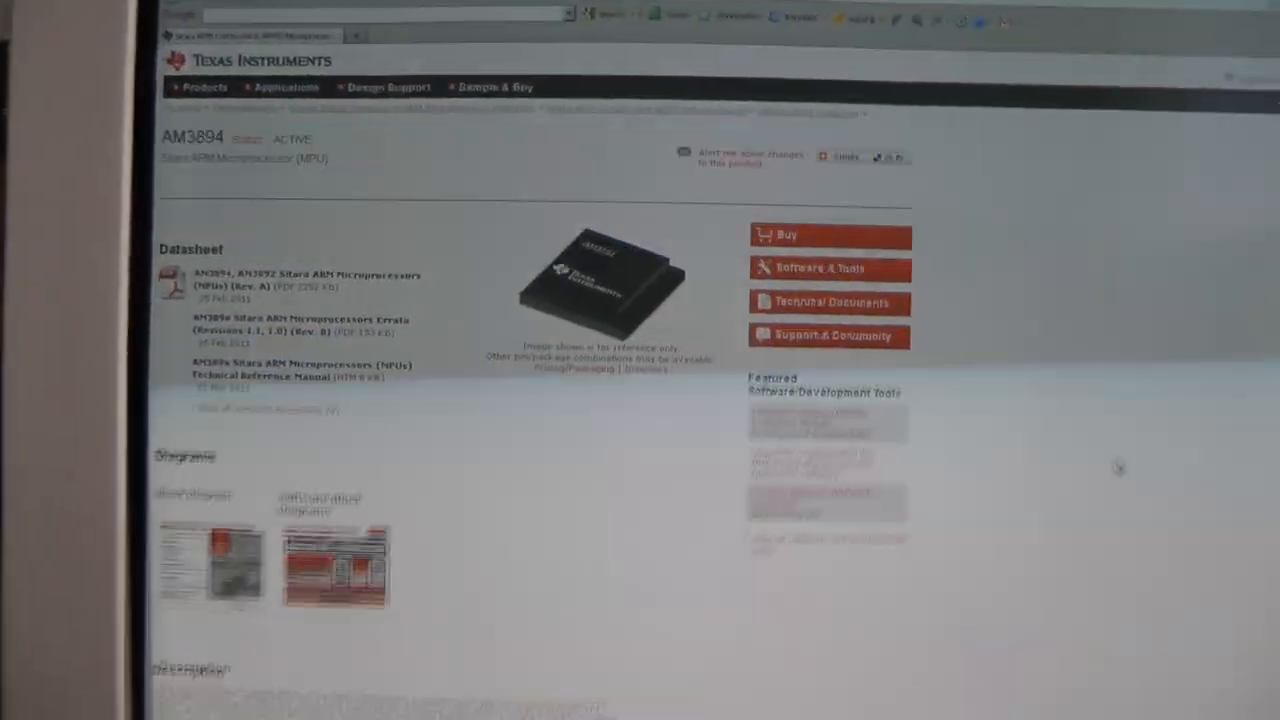
{"action": "scroll", "scroll_direction": "down", "scroll_amount": 3}
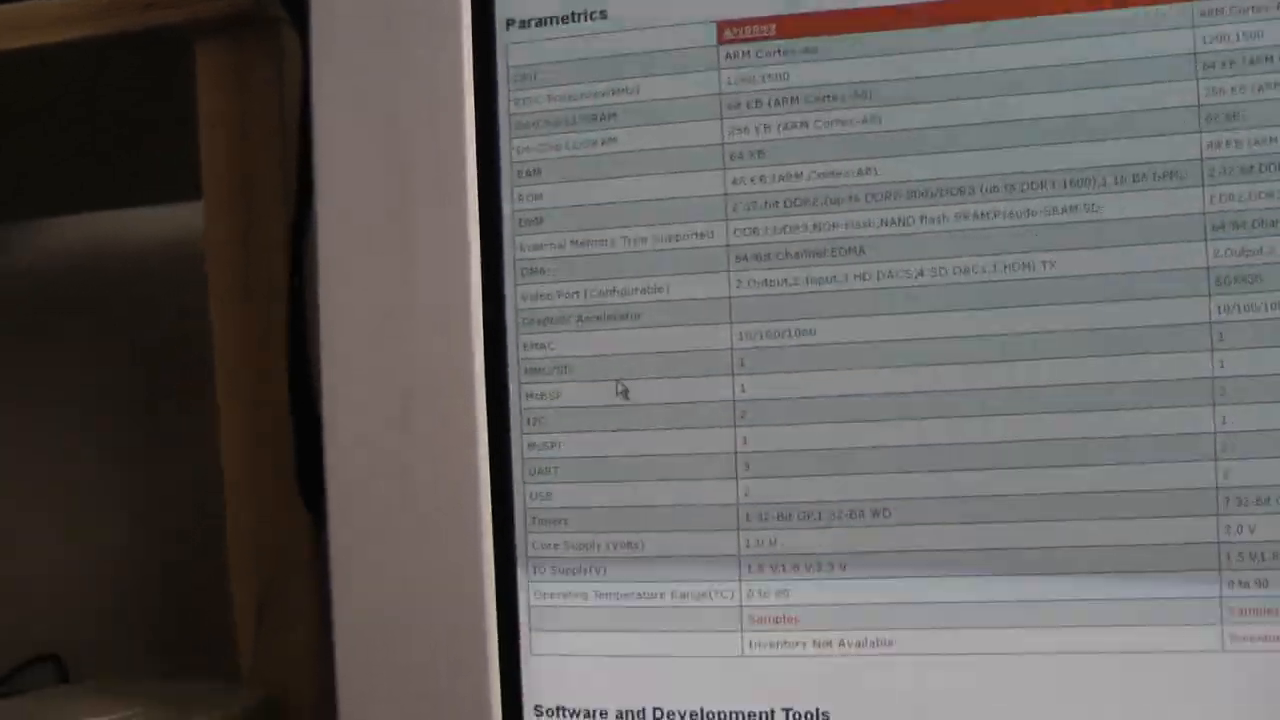
{"action": "scroll", "scroll_direction": "down", "scroll_amount": 3}
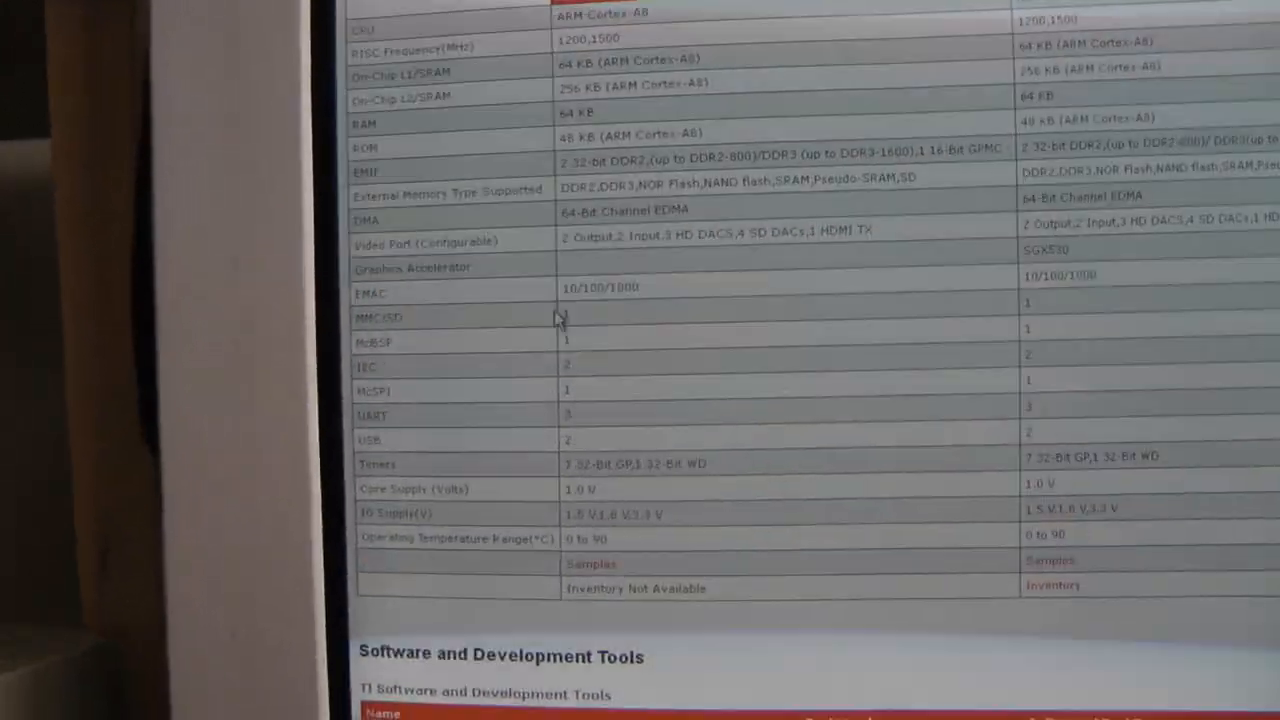
{"action": "scroll", "scroll_direction": "down", "scroll_amount": 3}
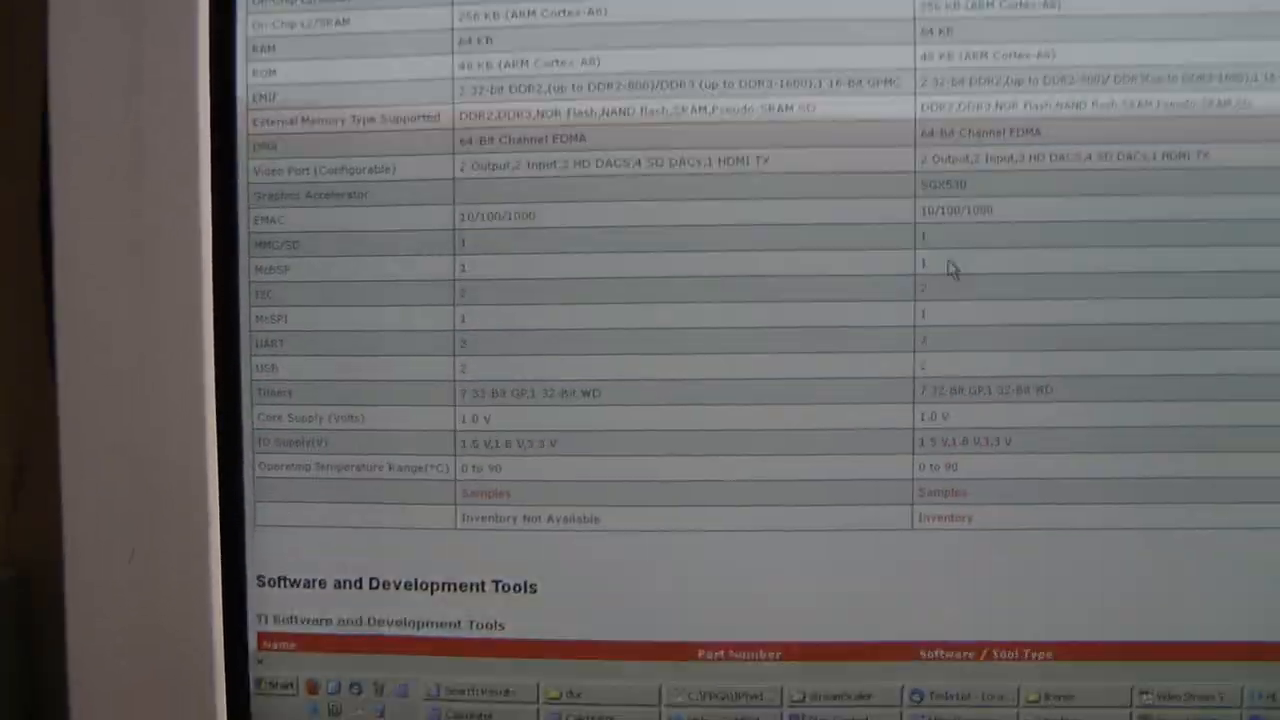
{"action": "scroll", "scroll_direction": "up", "scroll_amount": 3}
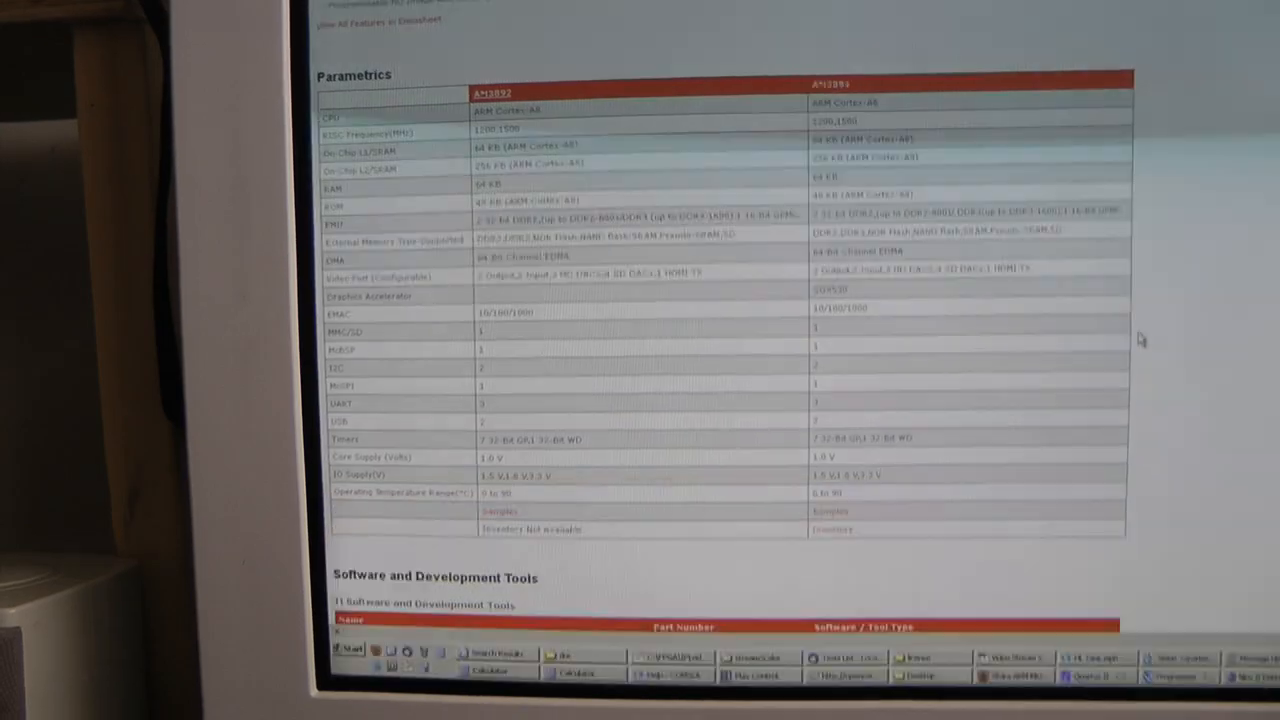
{"action": "scroll", "scroll_direction": "up", "scroll_amount": 3}
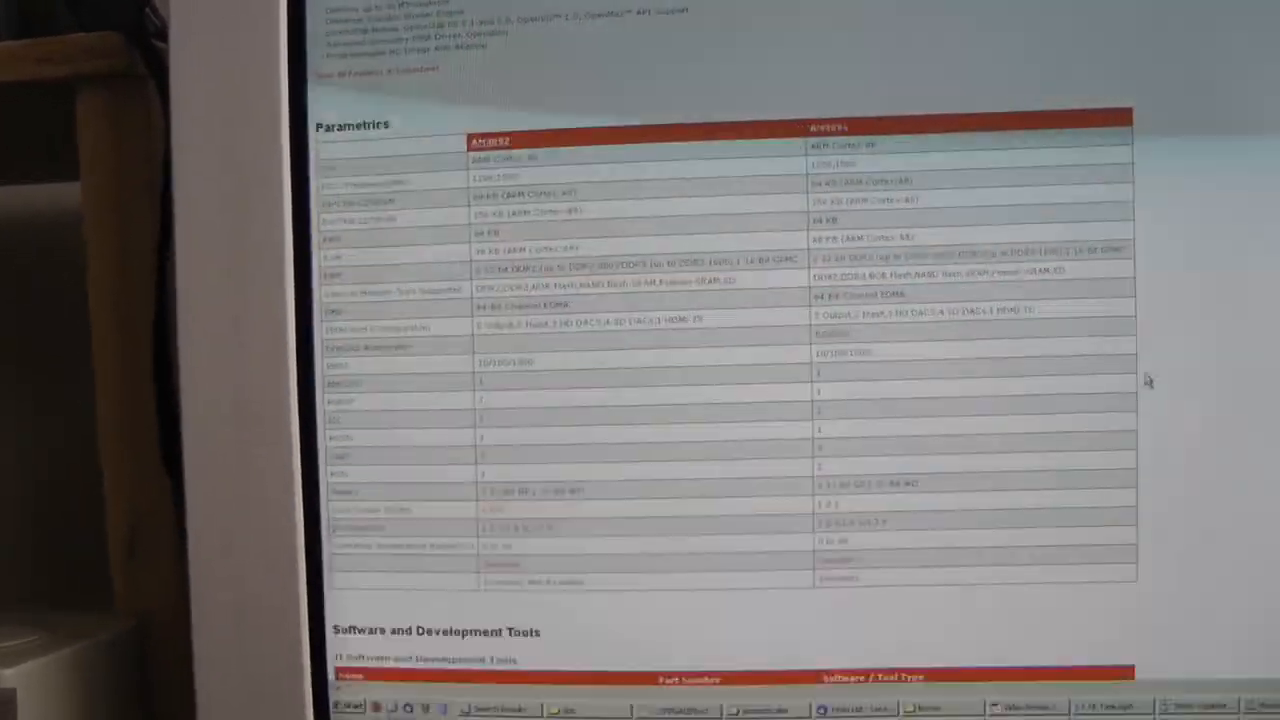
{"action": "scroll", "scroll_direction": "up", "scroll_amount": 3}
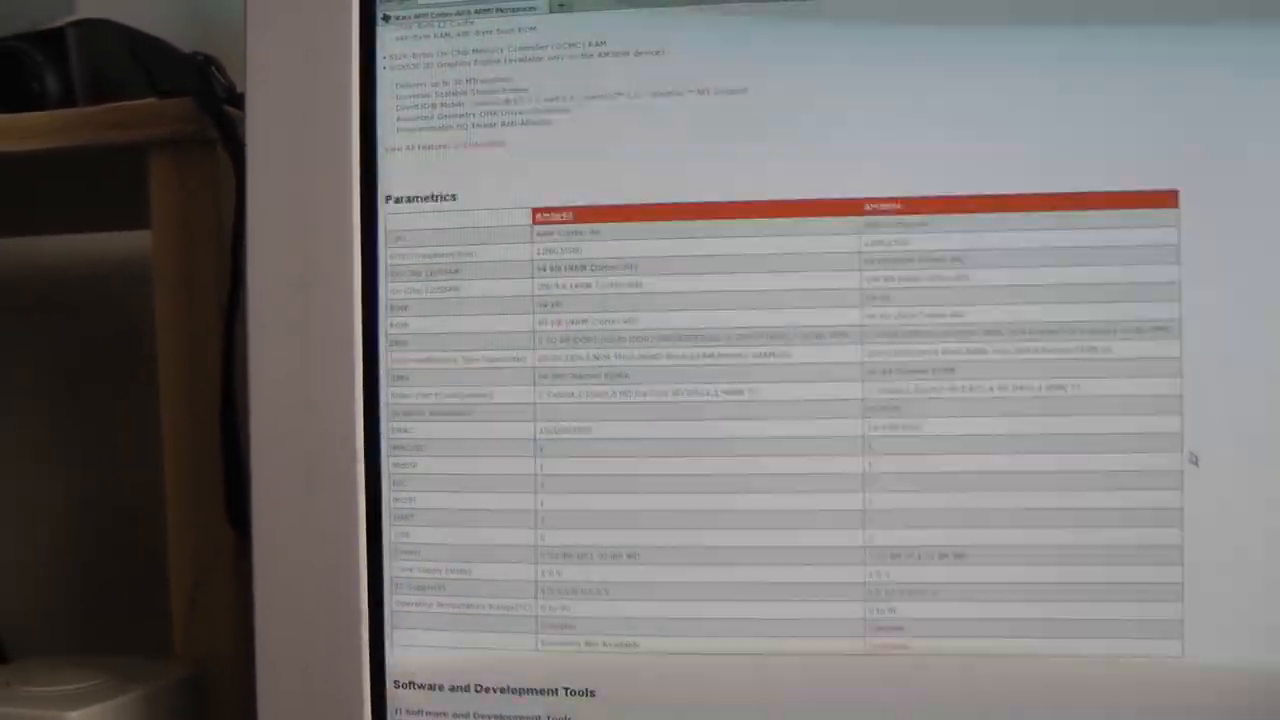
{"action": "scroll", "scroll_direction": "down", "scroll_amount": 3}
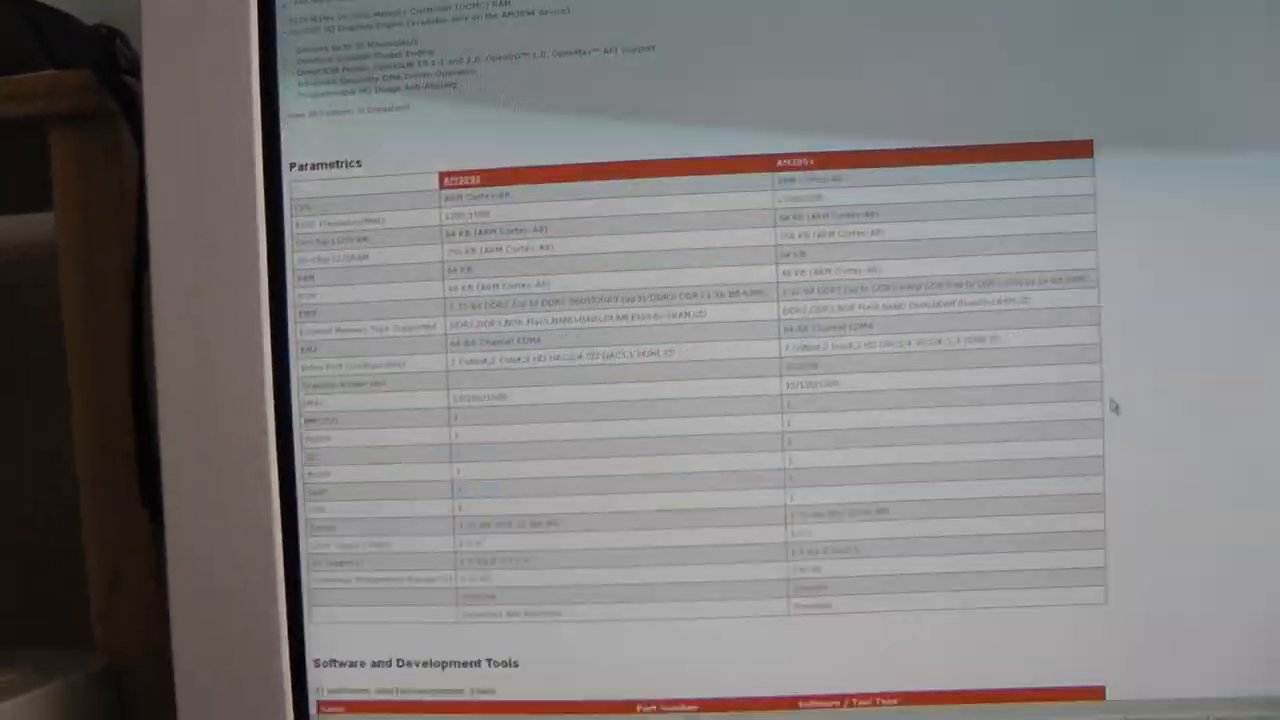